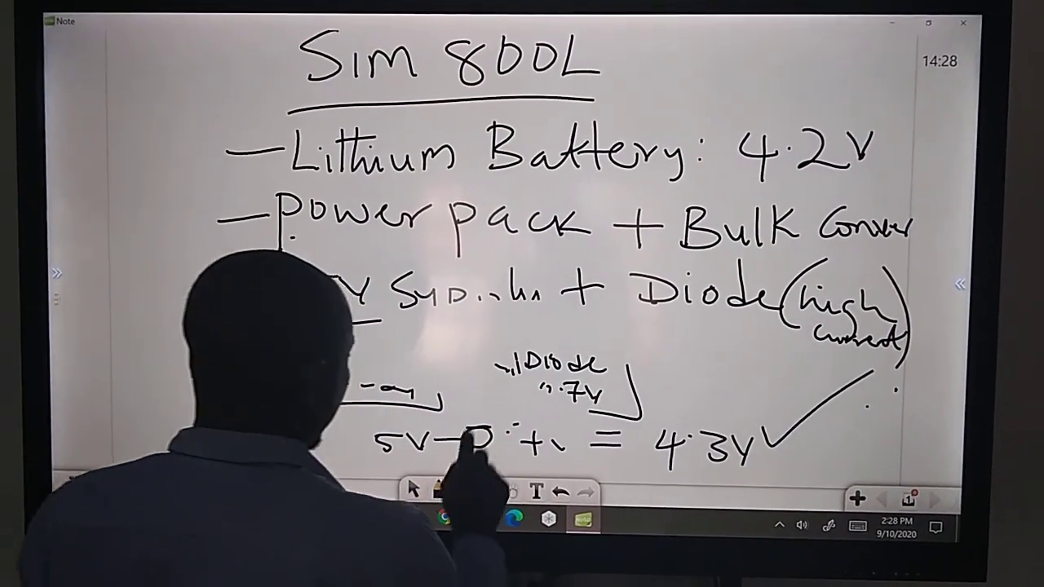
# Step: Select the eraser tool and reveal its Erase point options popup
pyautogui.click(479, 496)
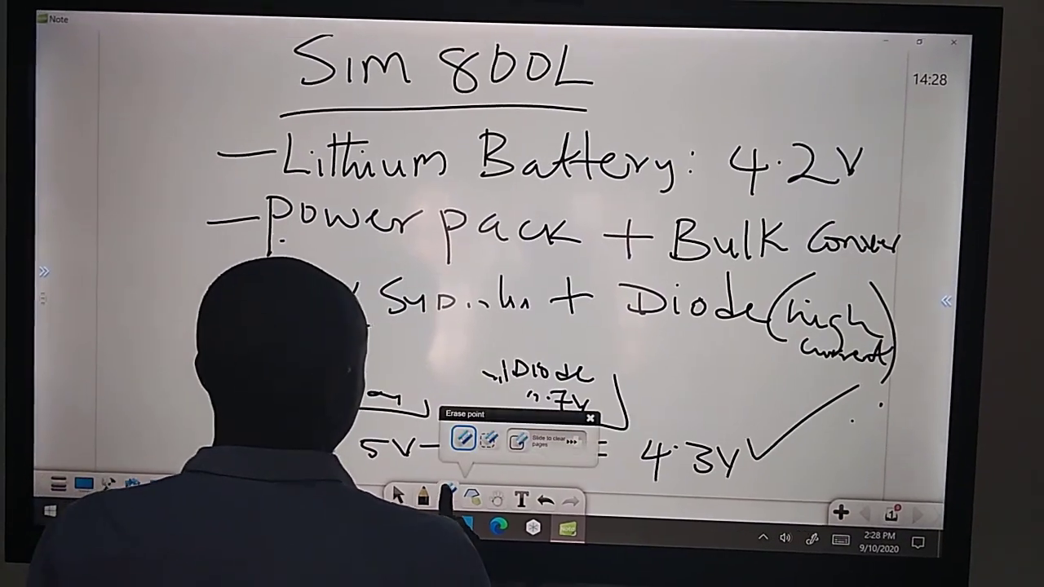